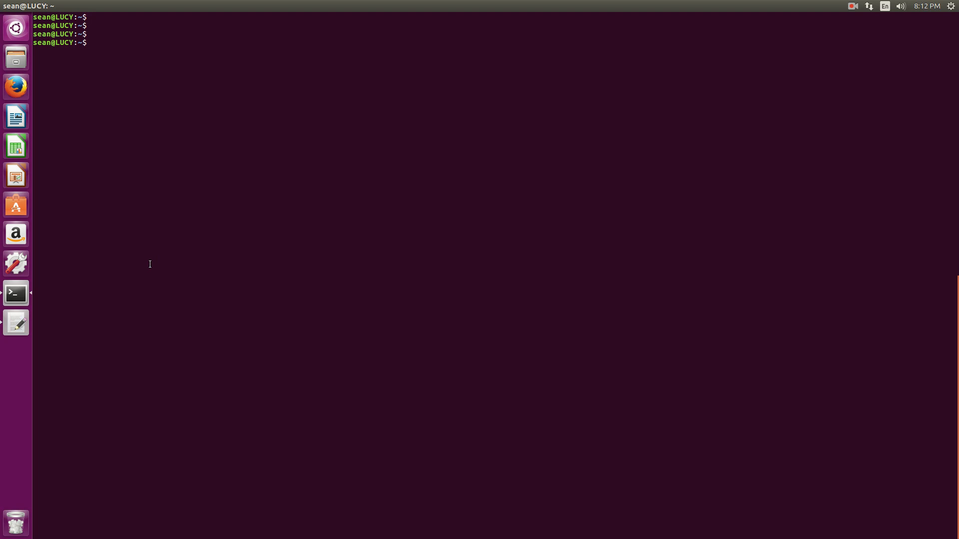
mouse_move(16, 323)
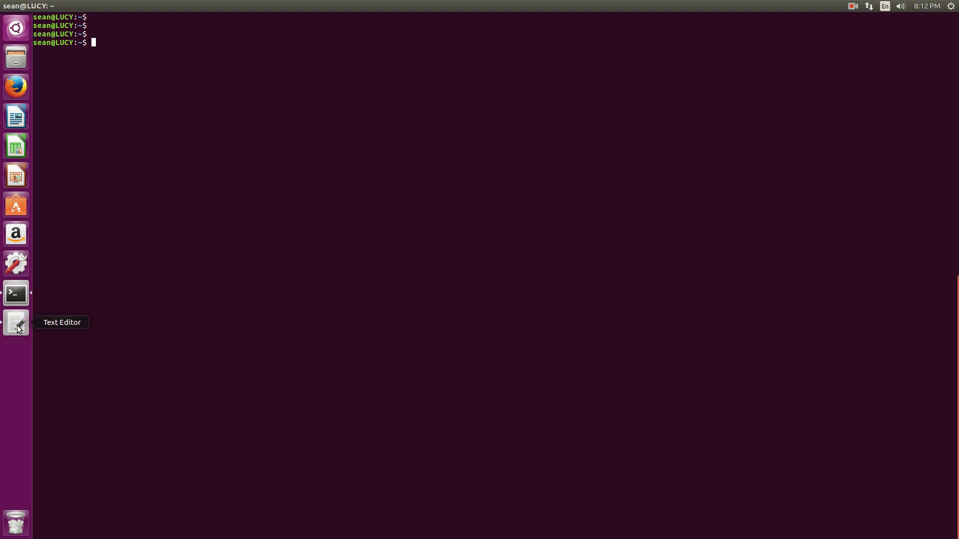
- Change into the ~/.ssh directory with cd .ssh
click(15, 322)
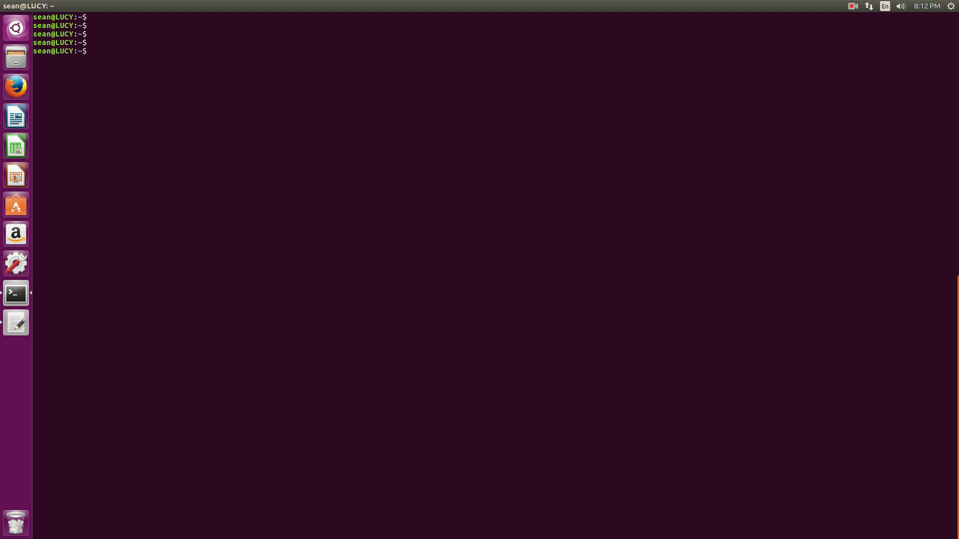
text(cd)
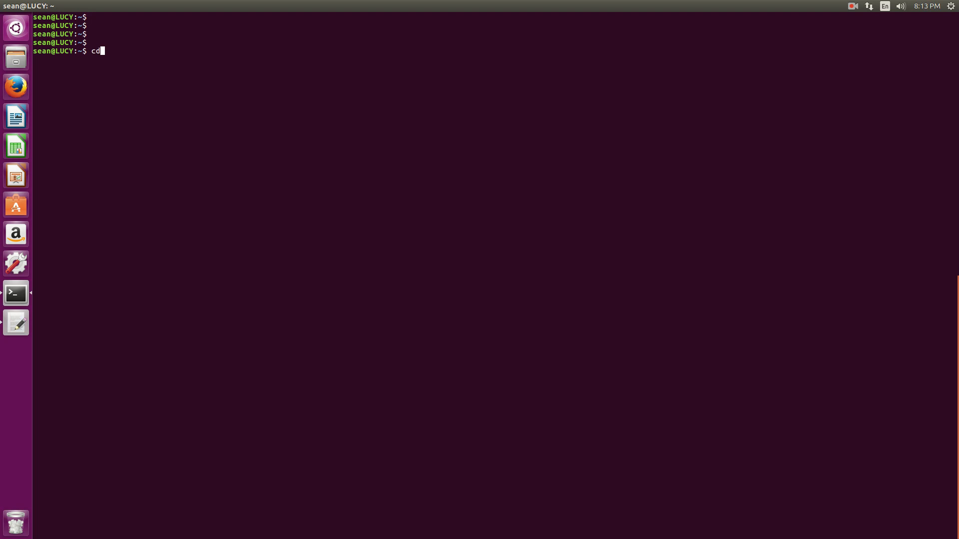
key(BackSpace)
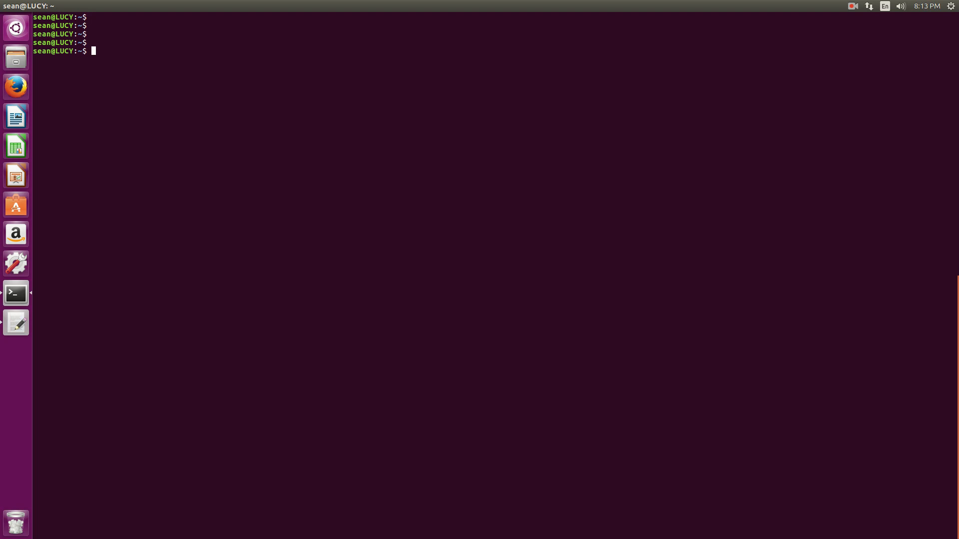
text(c)
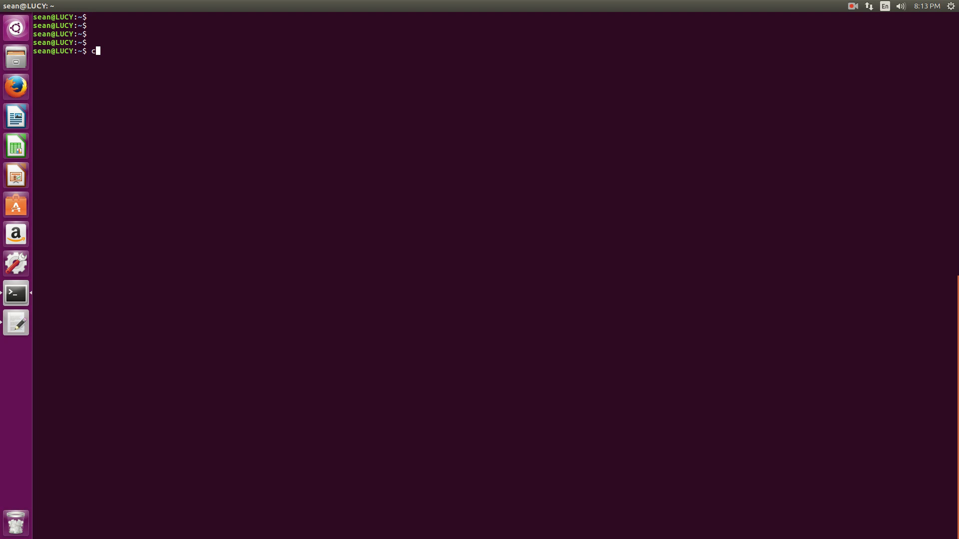
text(d)
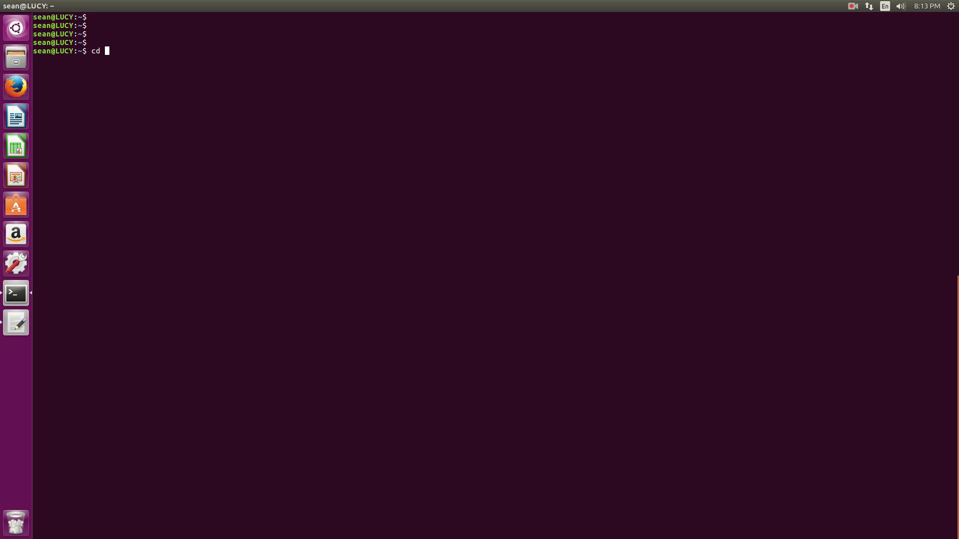
text(./ssh)
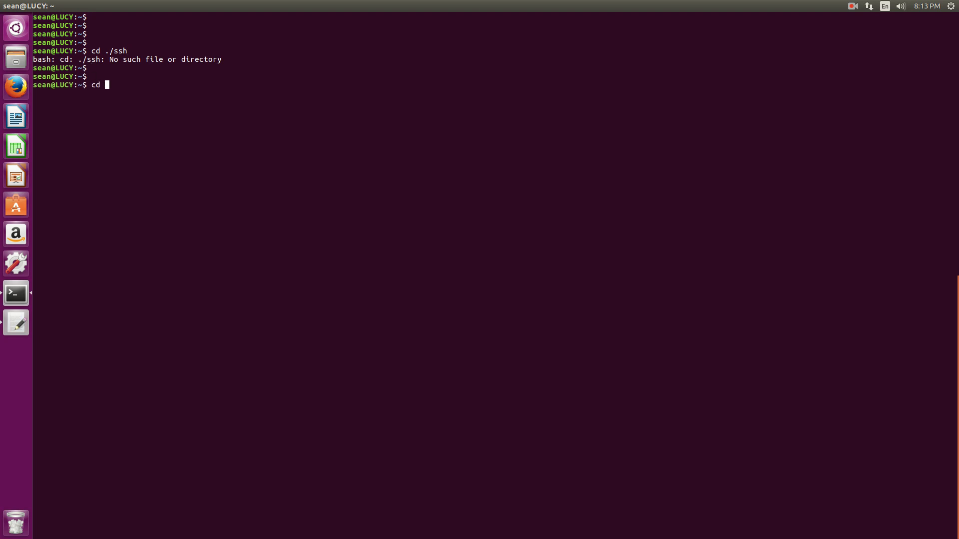
text(.ssh)
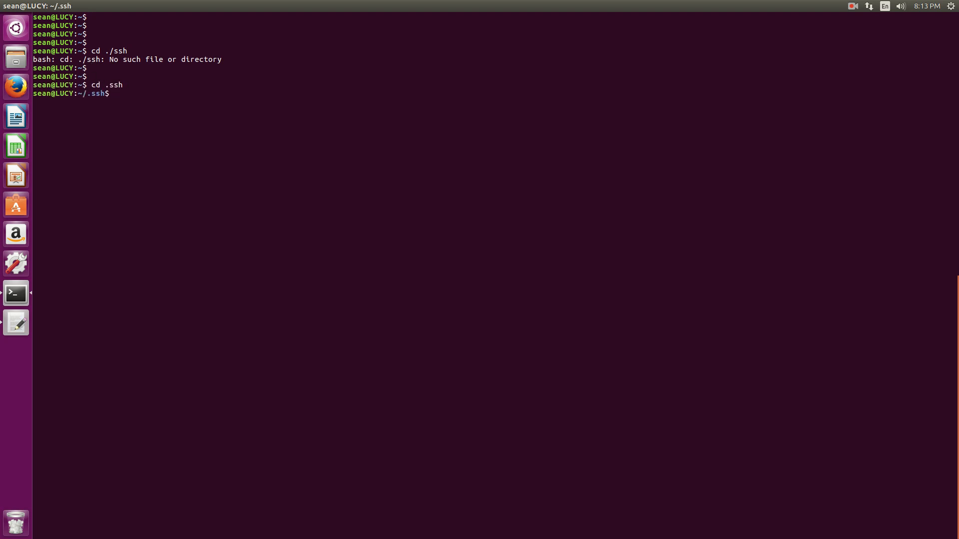
- Rename config to config.bak and return home with cd .
text(mv ssh)
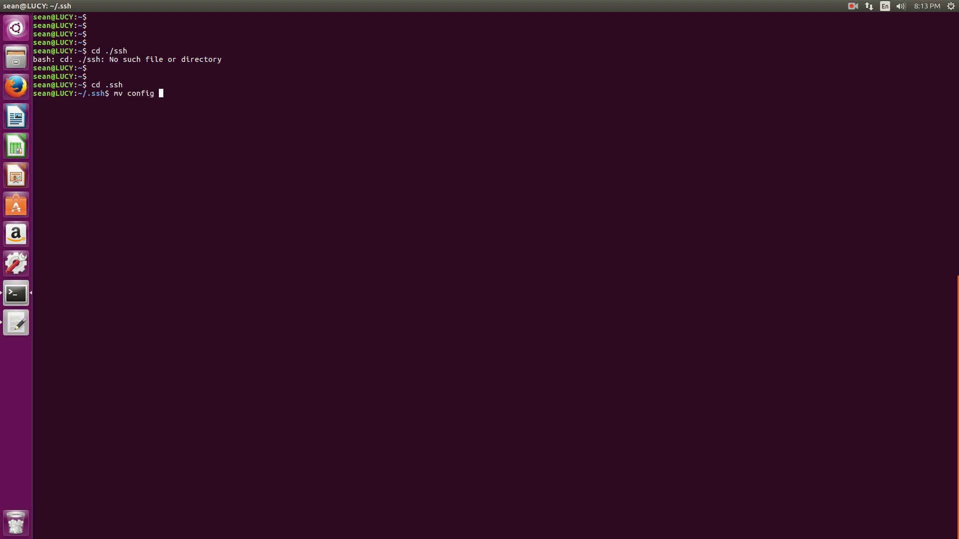
text(config.bak)
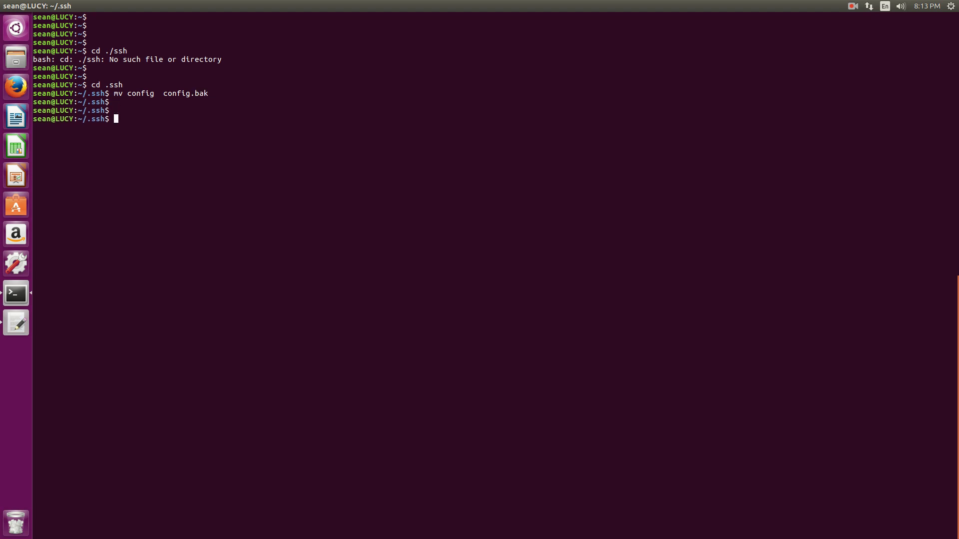
text(cd ..)
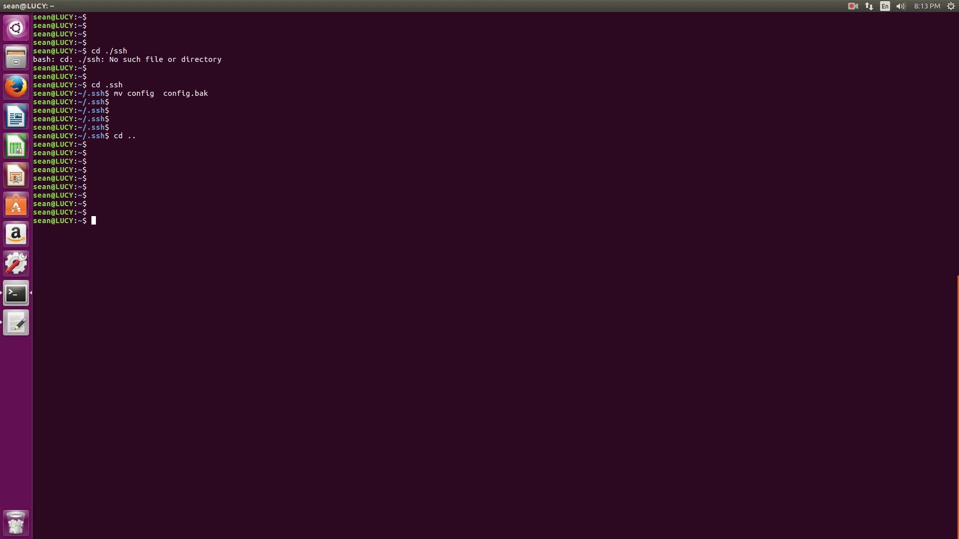
- Attempt ssh 192.168.1.253 and hit the 'no matching key exchange method' failure
text(ssh)
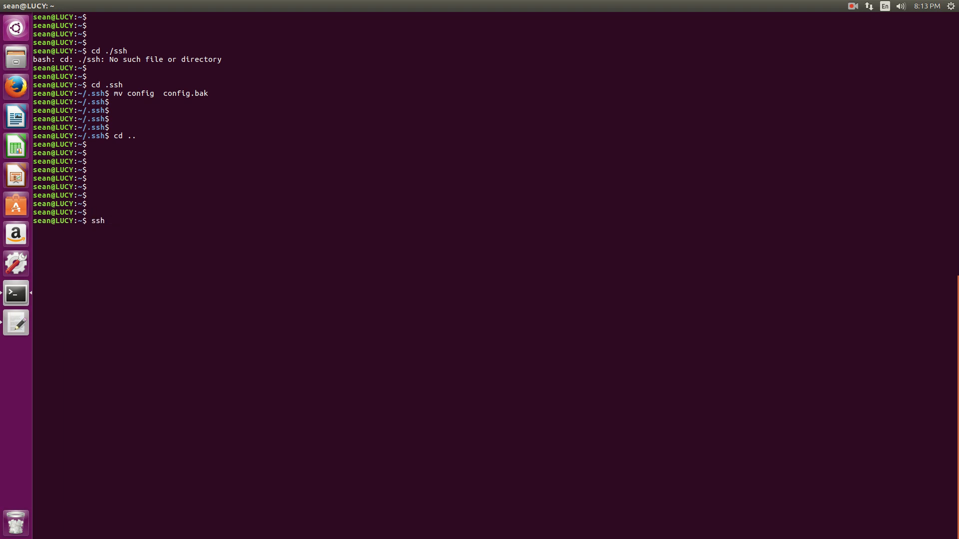
text(192)
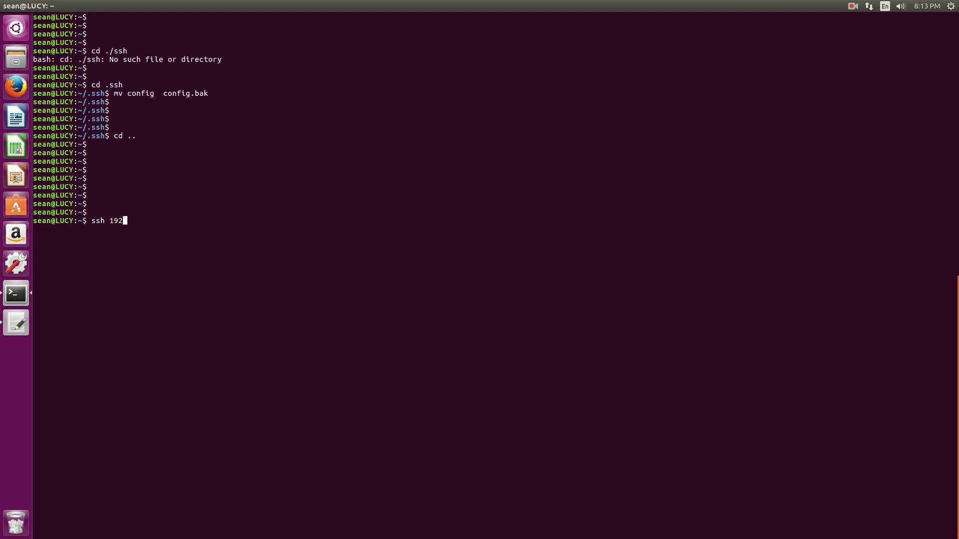
text(.168.1.253)
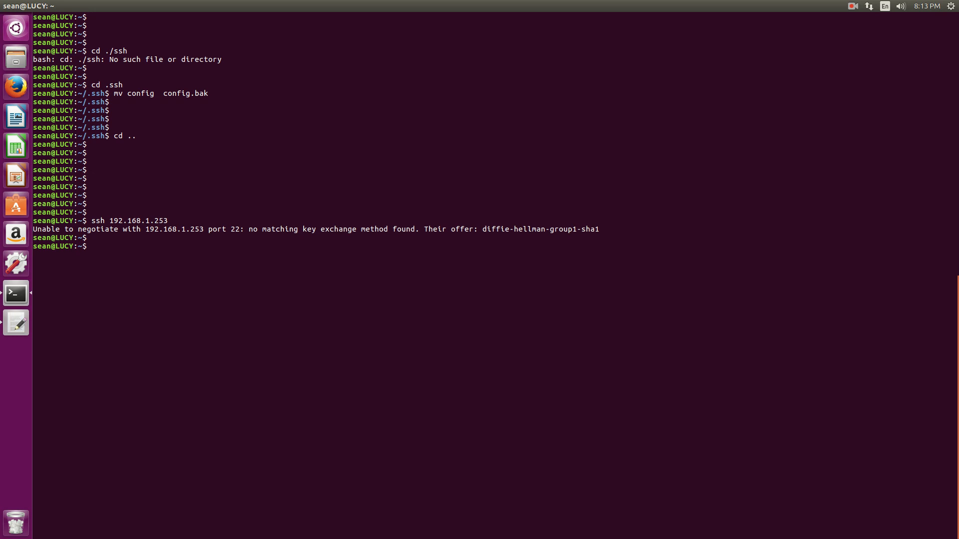
click(92, 245)
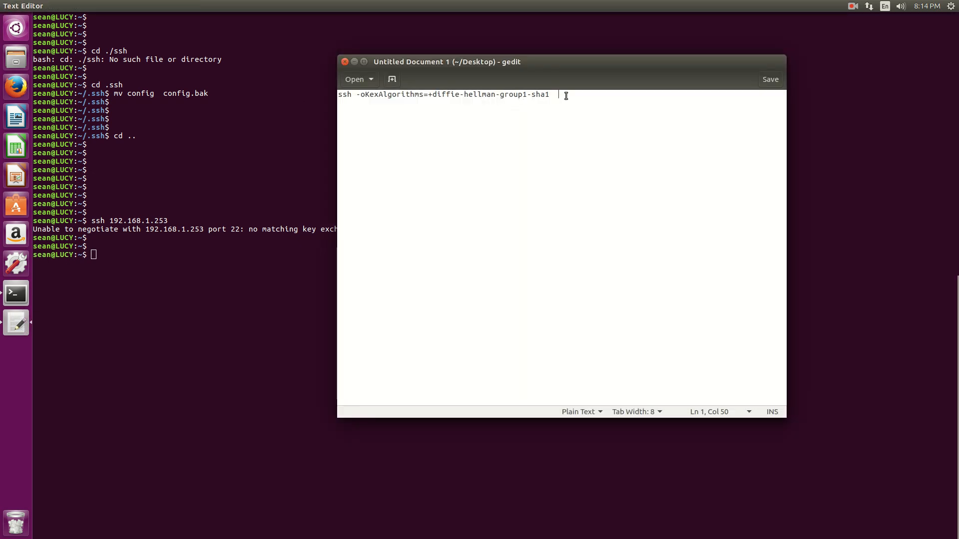
- Copy the drafted ssh -oKexAlgorithms=+diffie-hellman-group1-sha1 command from gedit for the terminal
right_click(446, 94)
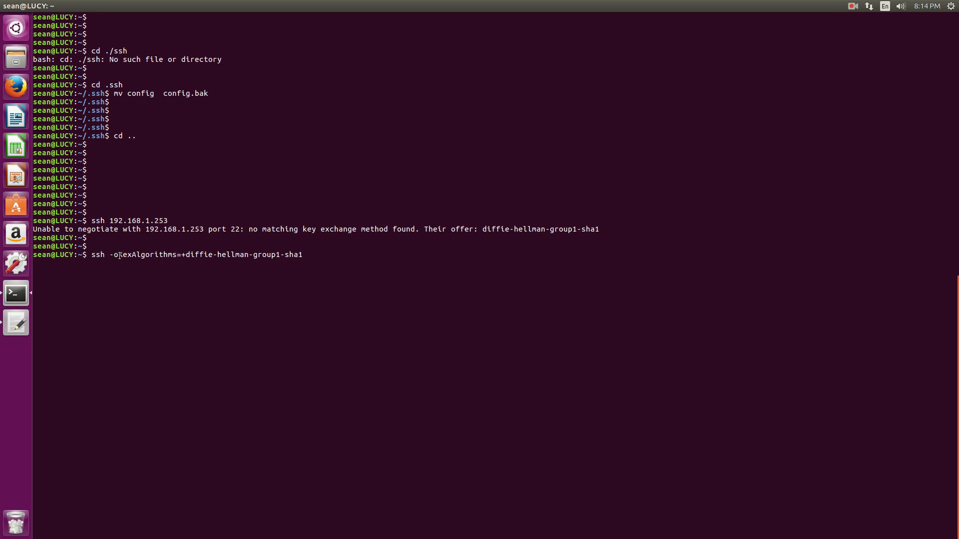
text(K)
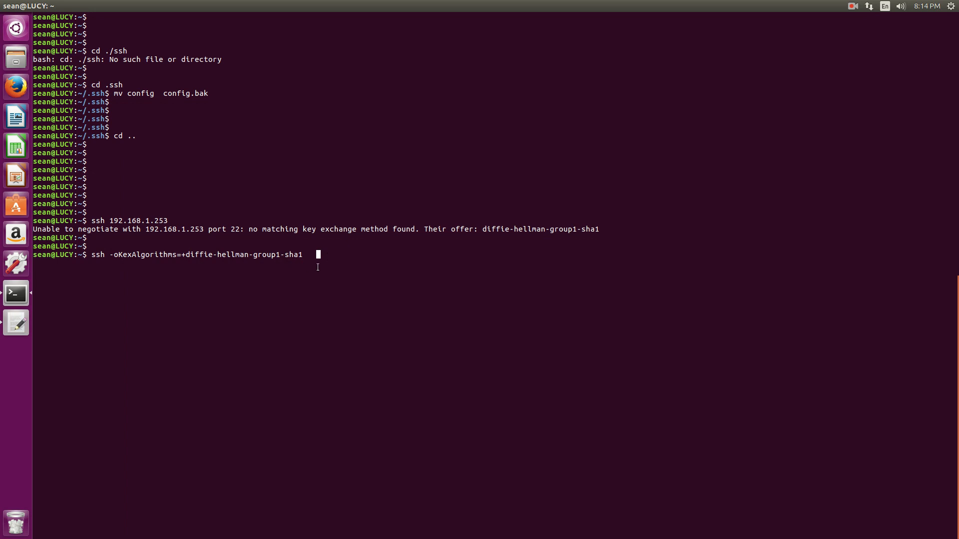
text(sean@)
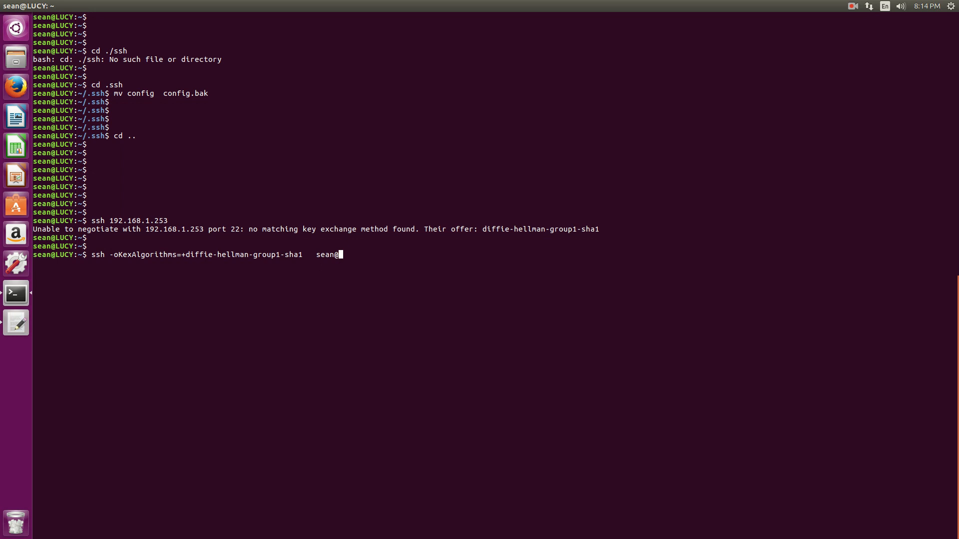
text(192.168.1.253)
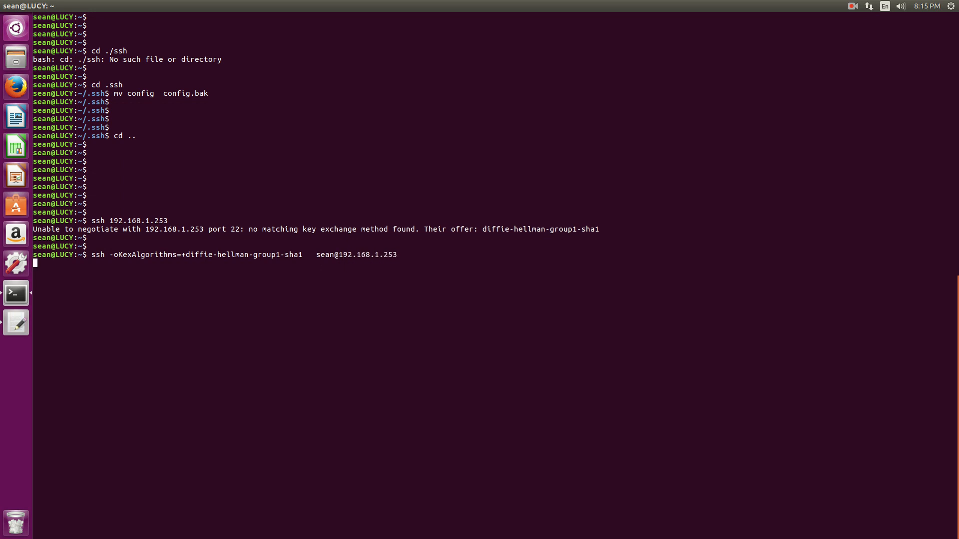
key(Return)
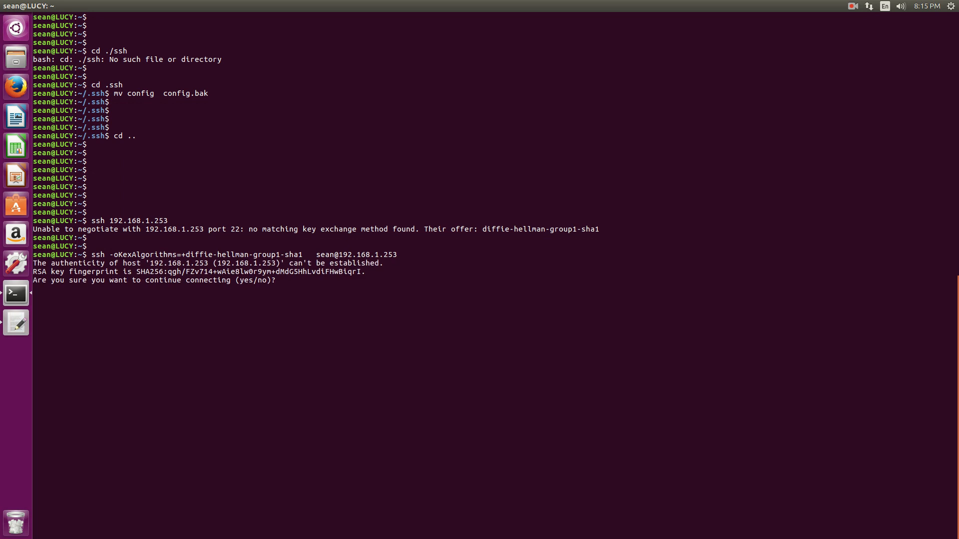
key(ctrl+c)
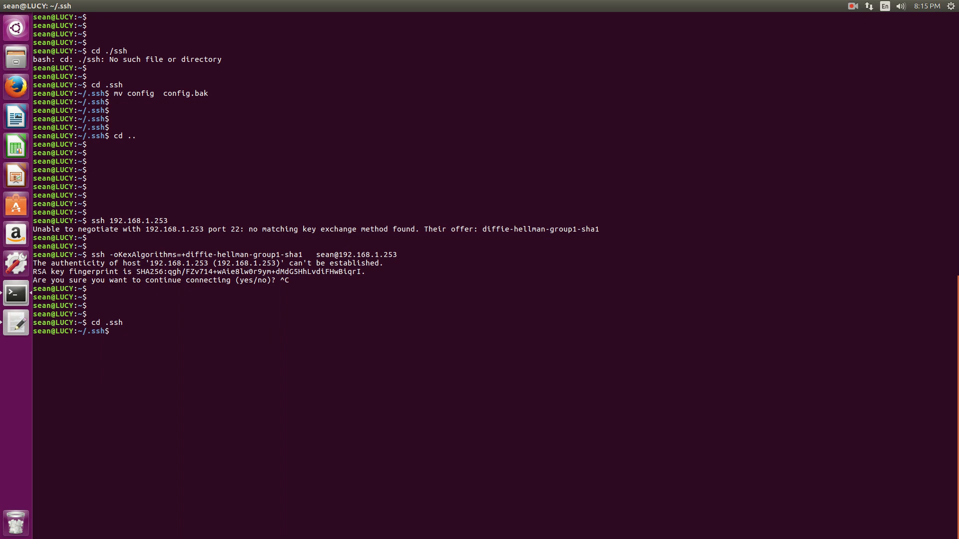
- List ~/.ssh, inspect config.bak, rename it back to config and cd home
text(ls)
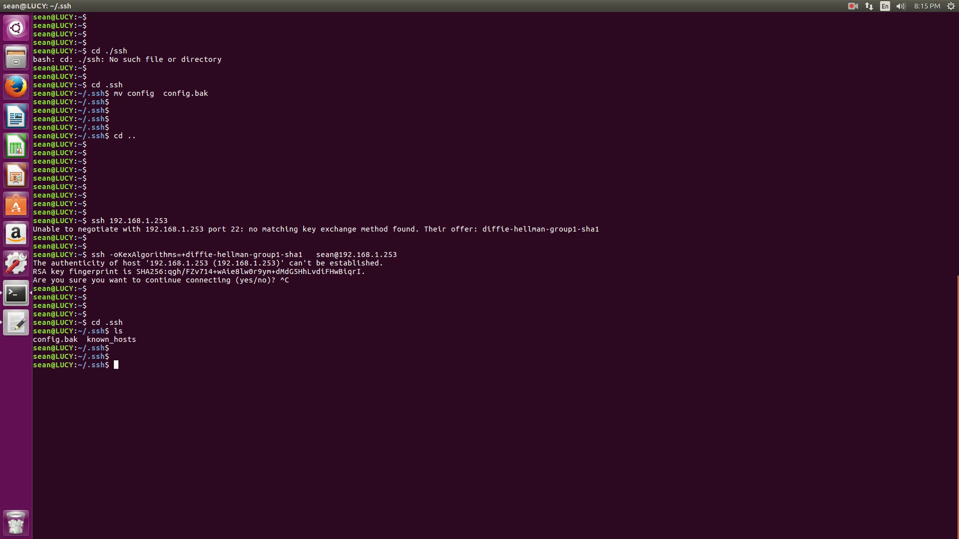
text(cat config.bak)
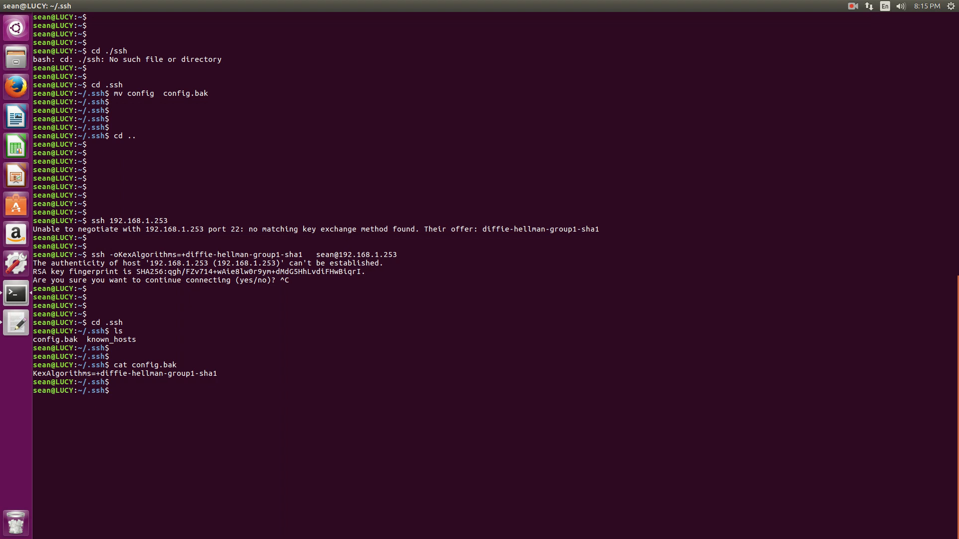
text(mv config.bak config)
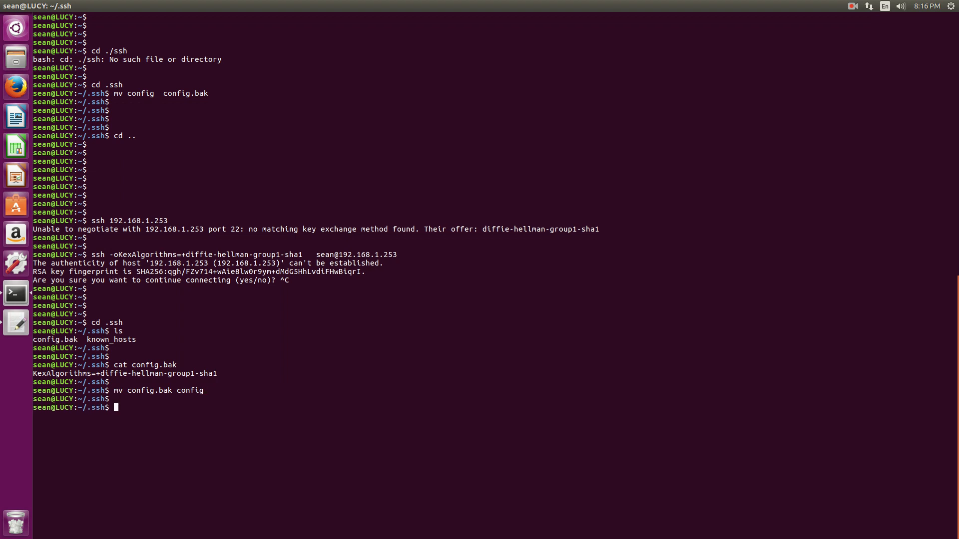
text(cd)
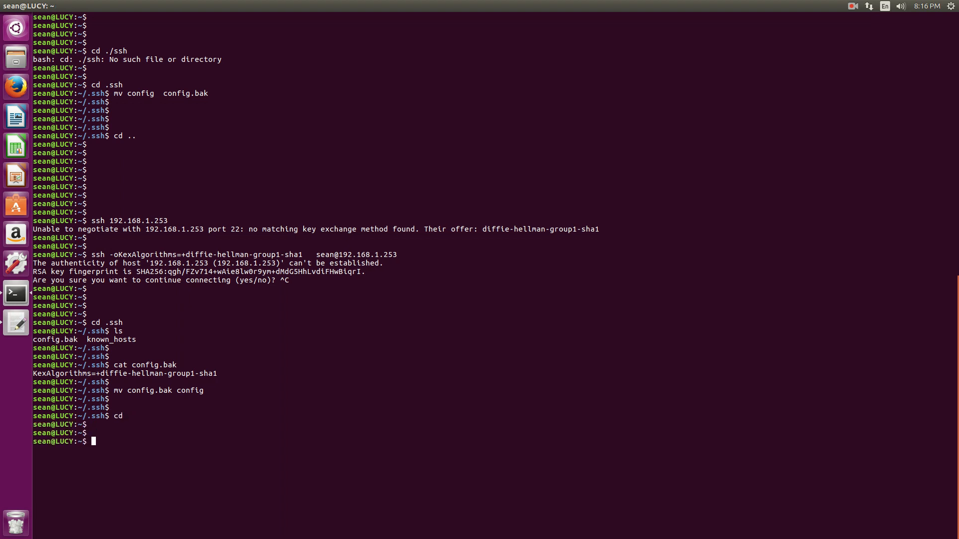
- Run plain ssh 192.168.1.253 to the authenticity prompt and answer no
text(ssh 192.168)
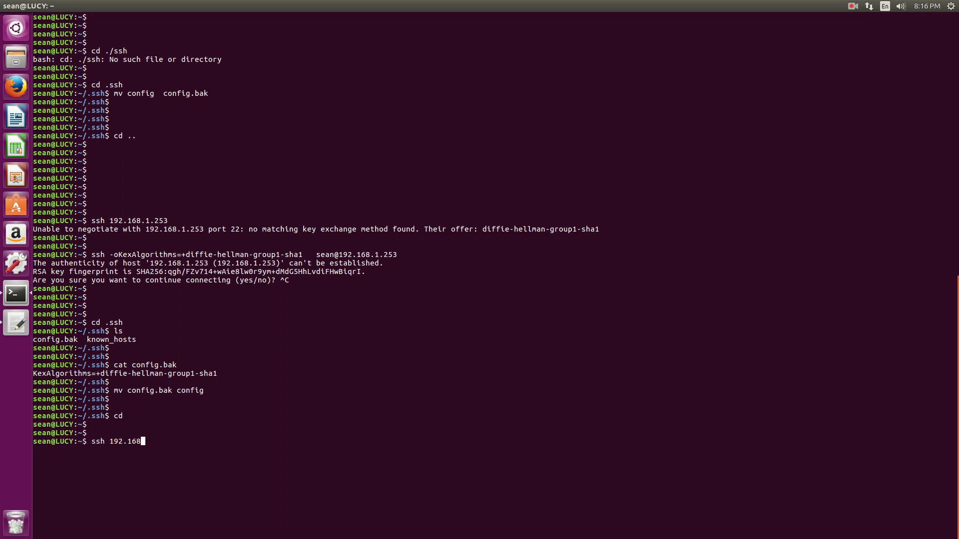
text(.1.253)
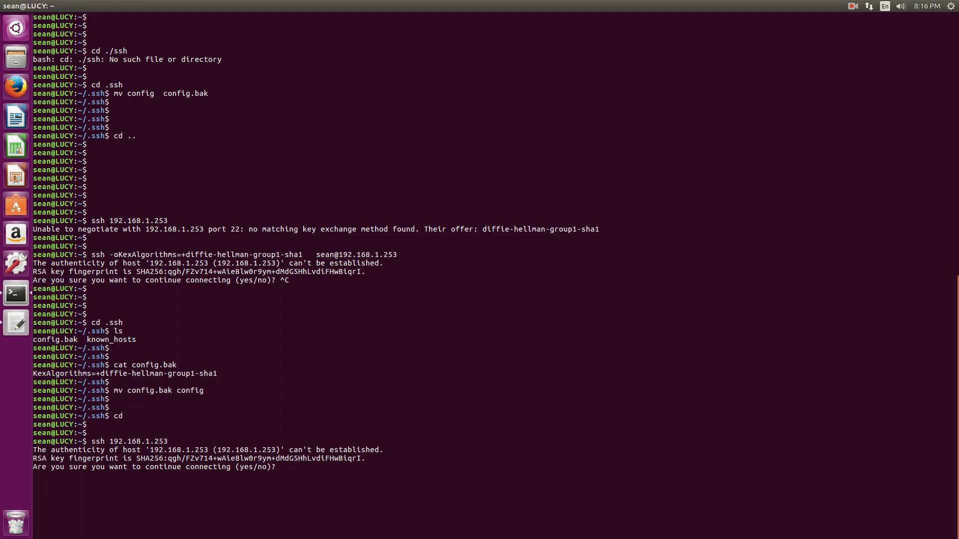
text(no)
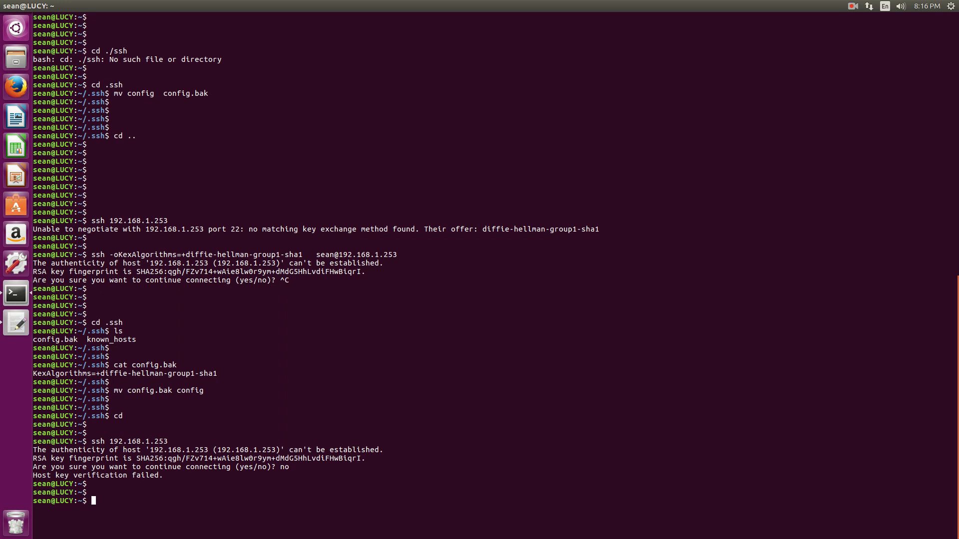
mouse_move(139, 482)
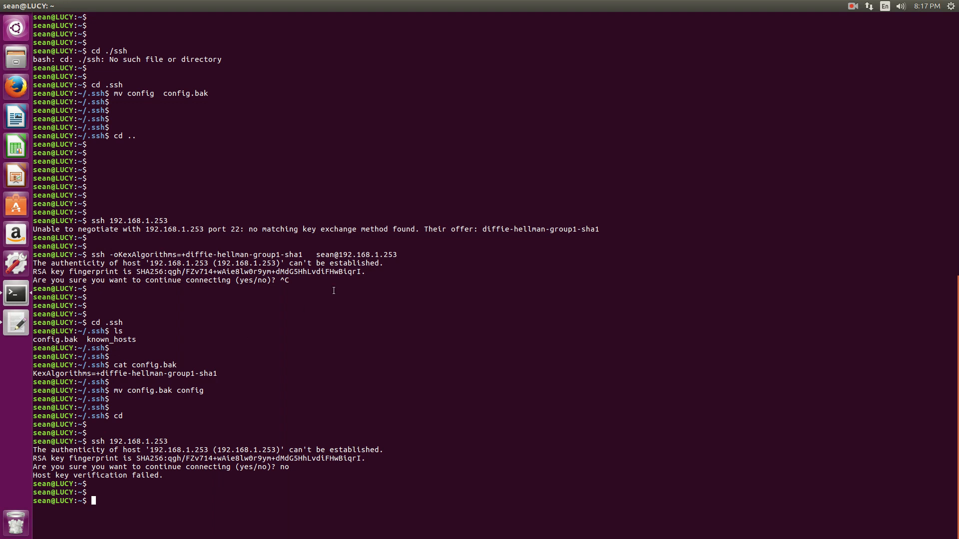
mouse_move(473, 287)
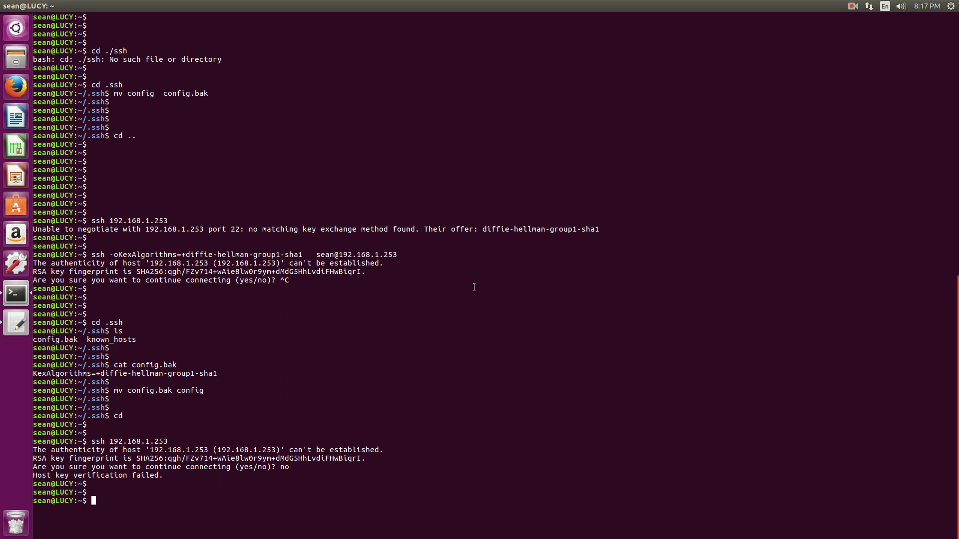
mouse_move(605, 234)
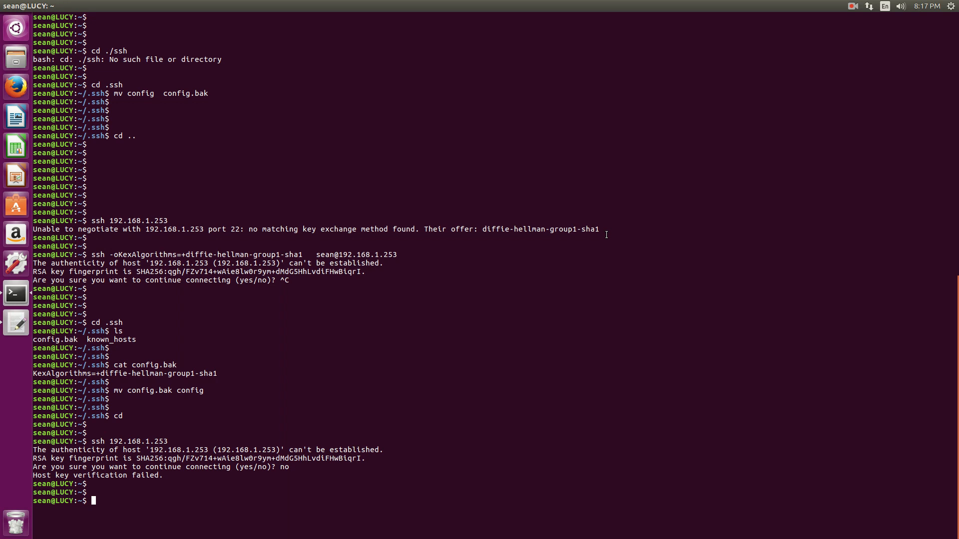
mouse_move(606, 233)
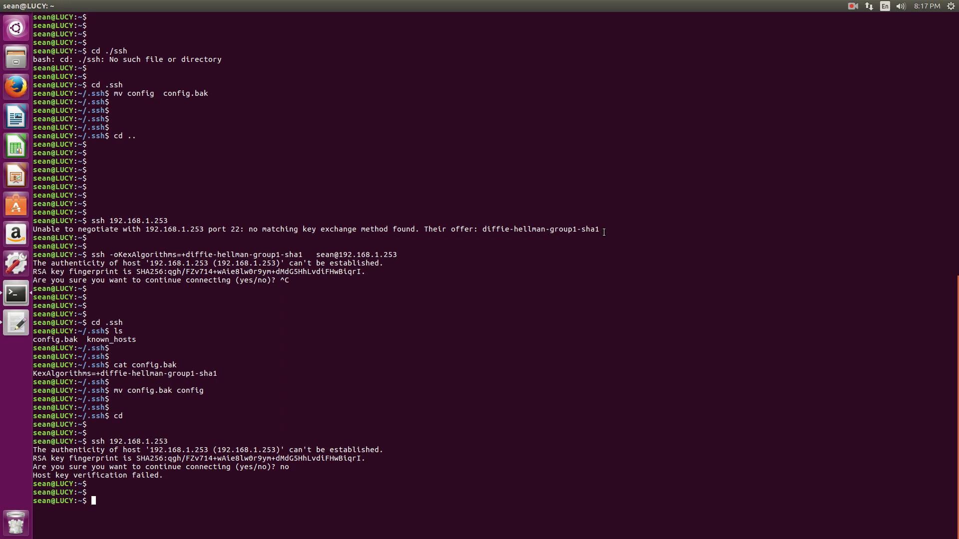